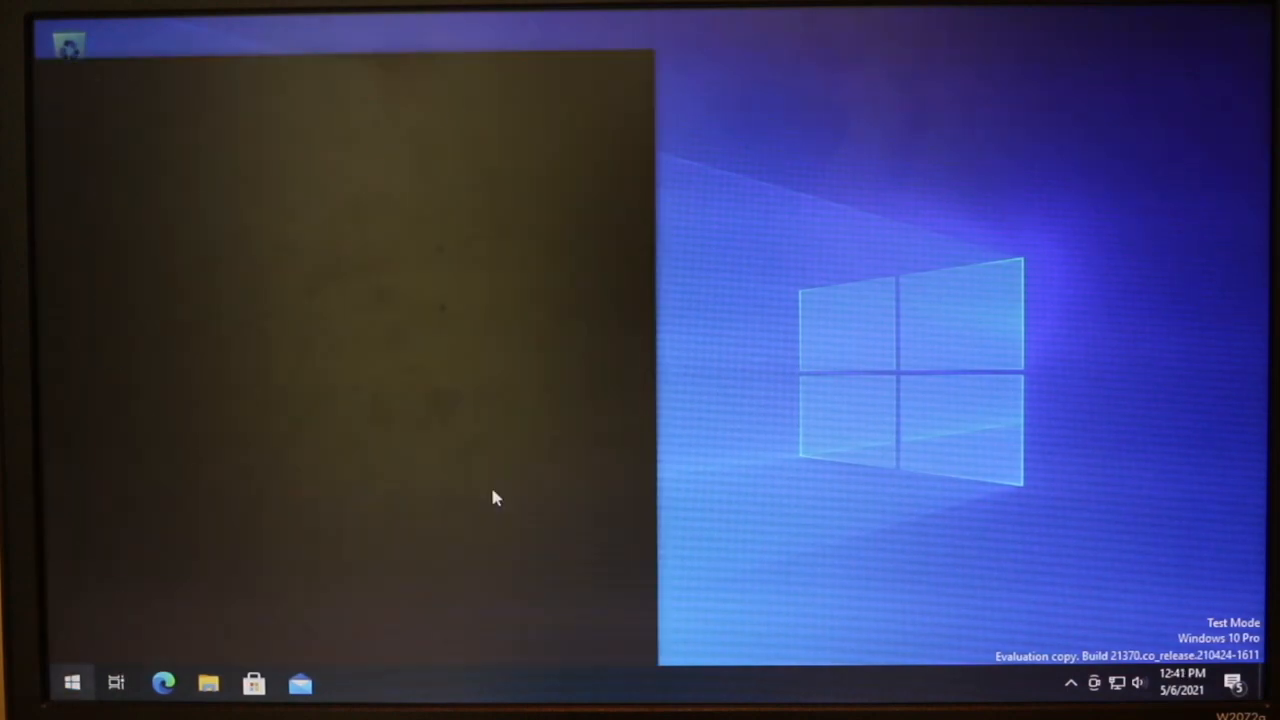
Open the Windows 10 Start menu from the taskbar.
click(71, 683)
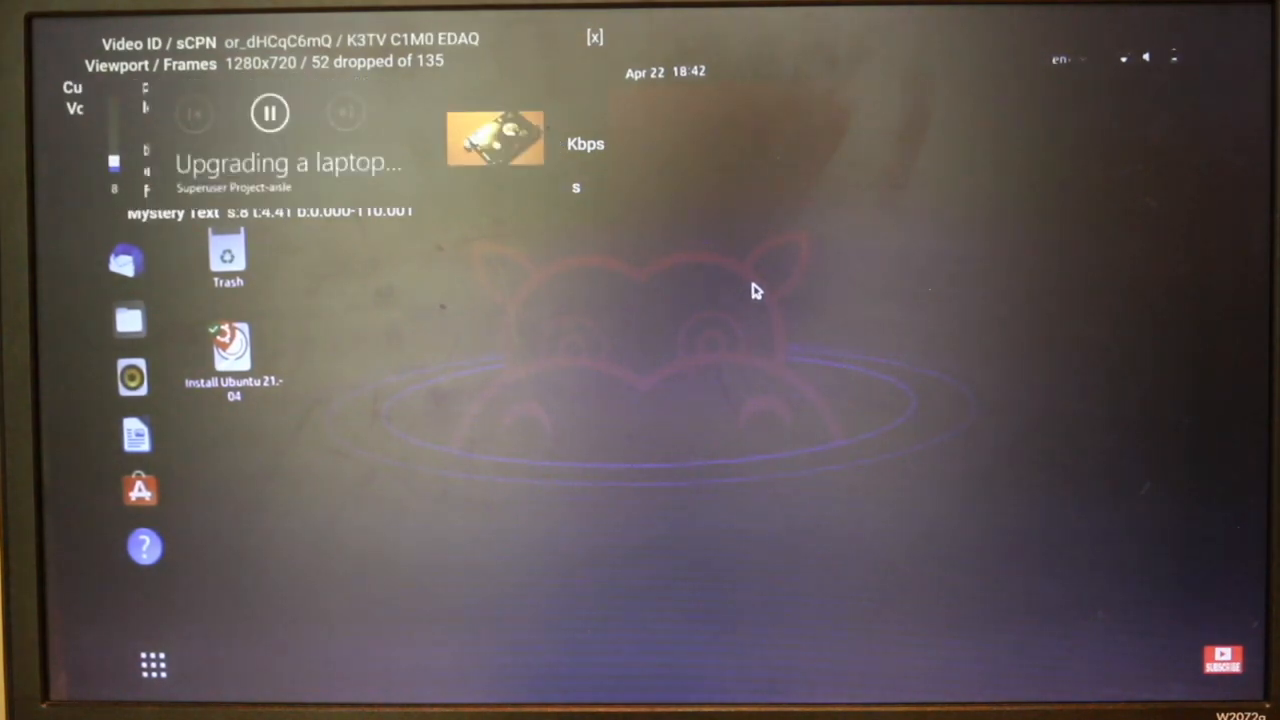
right_click(710, 350)
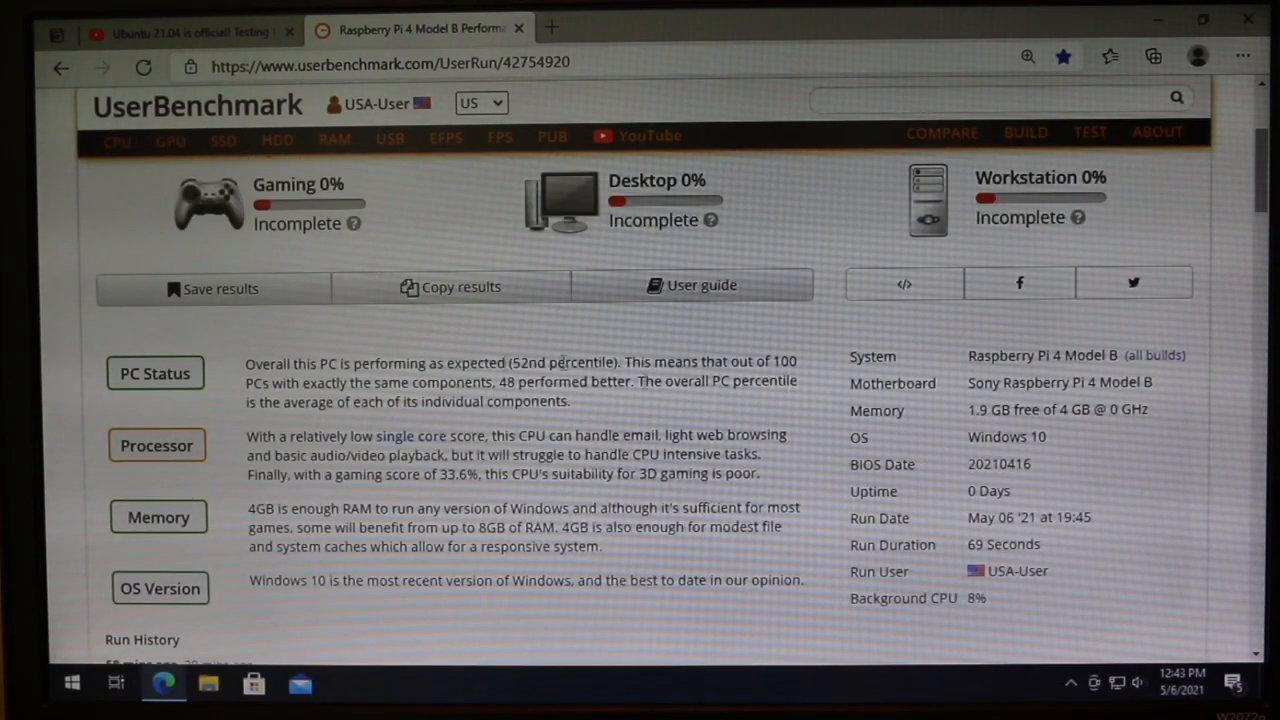
Toggle full-screen view of the UserBenchmark results page in Edge.
key(f11)
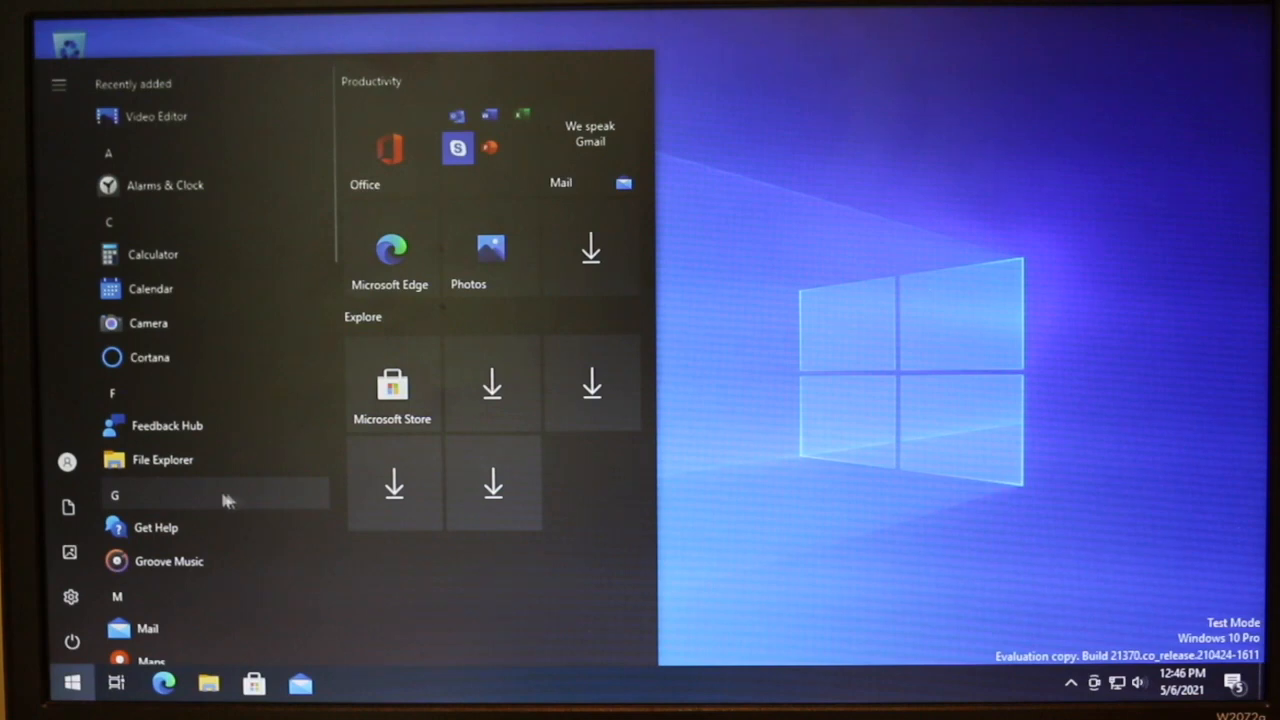
Scroll down while restarting Windows 10 from the Start menu's Power options.
scroll(down, 3)
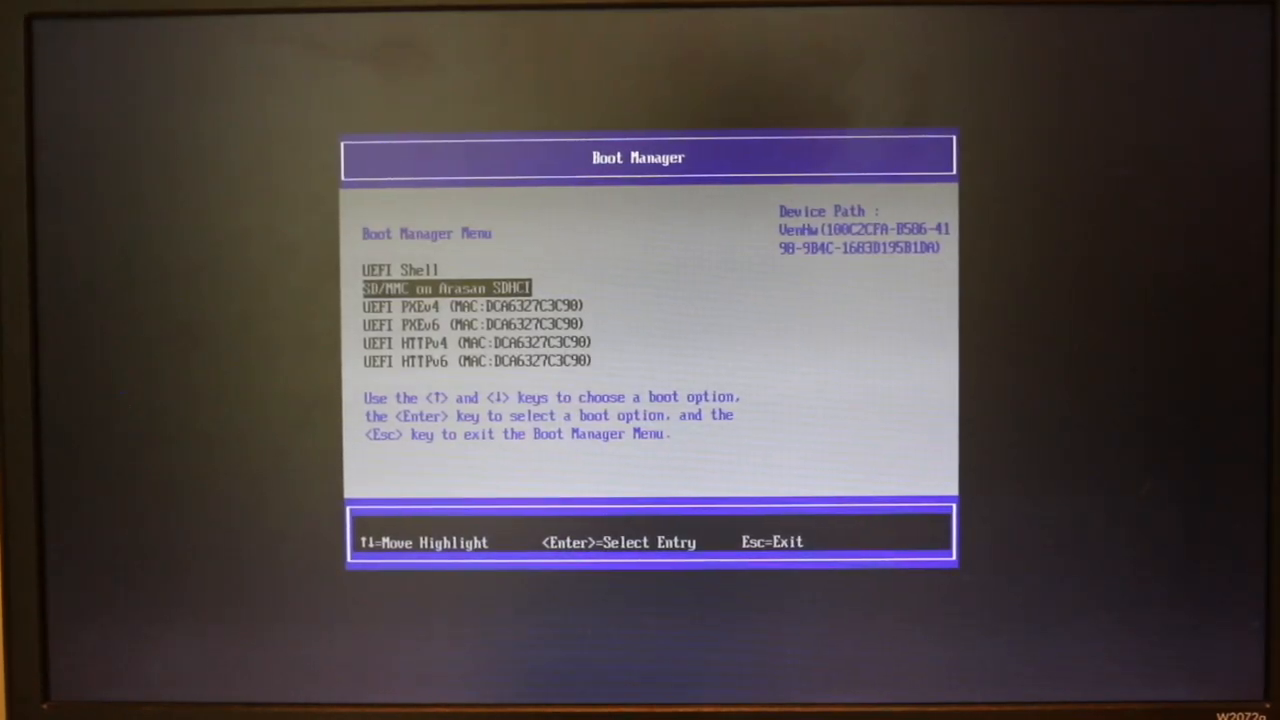
Boot Windows from the 'SD/MMC on Arasan SDHCI' entry in the UEFI Boot Manager.
key(Enter)
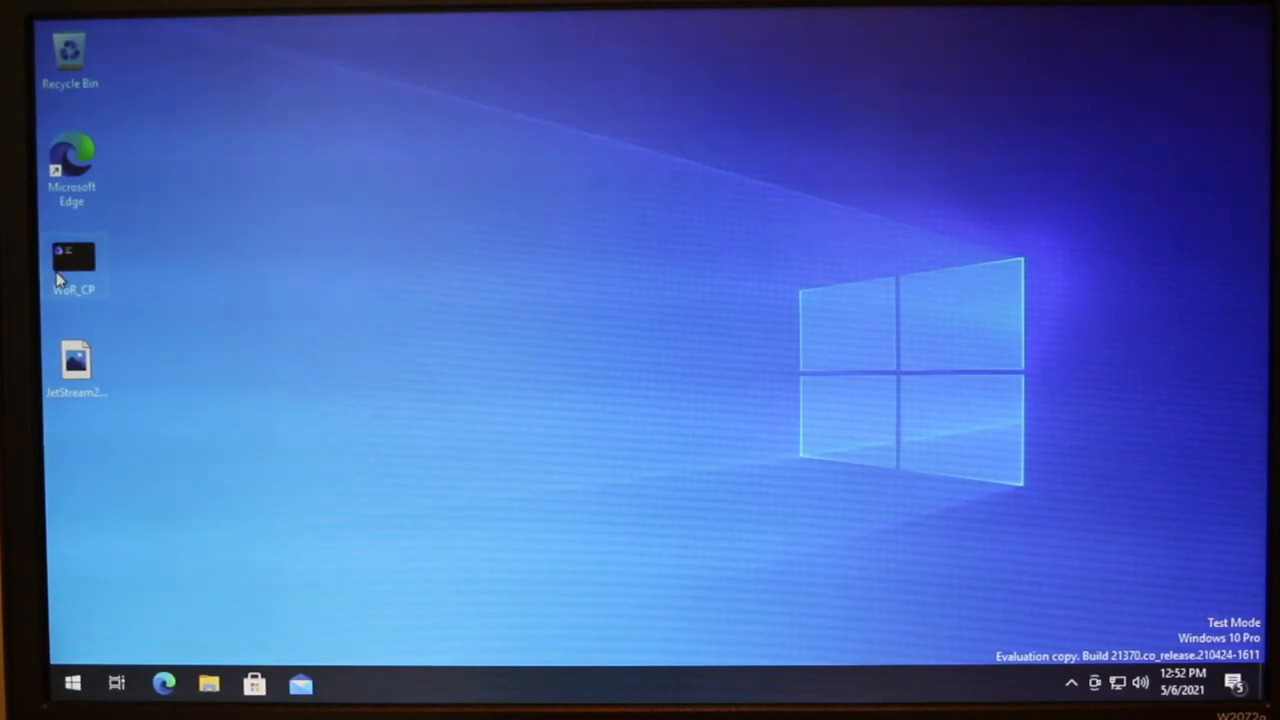
double_click(72, 263)
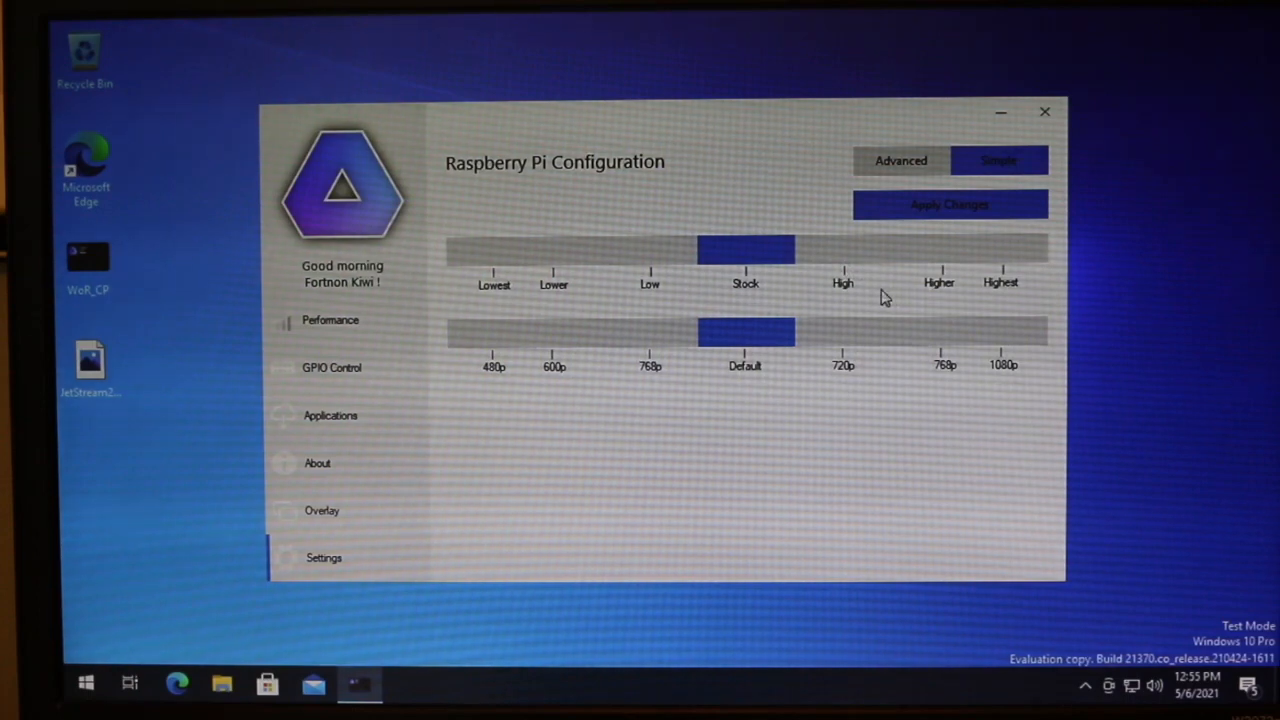
mouse_move(895, 320)
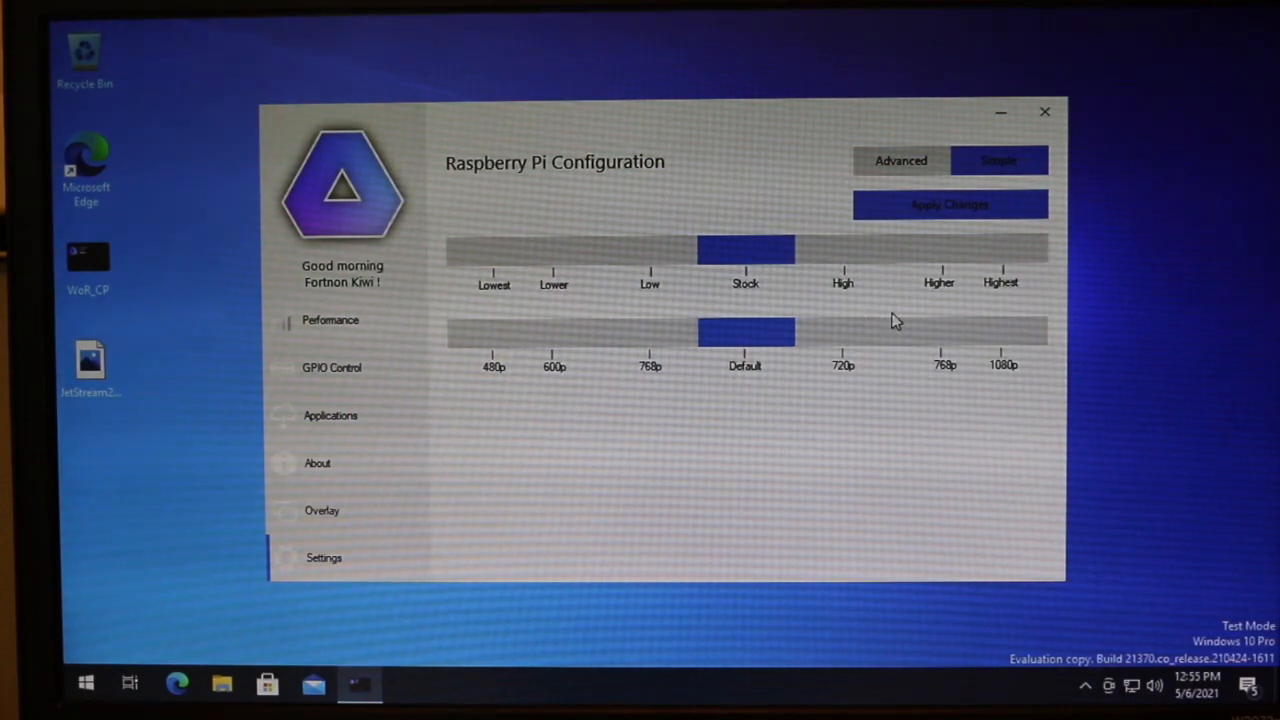